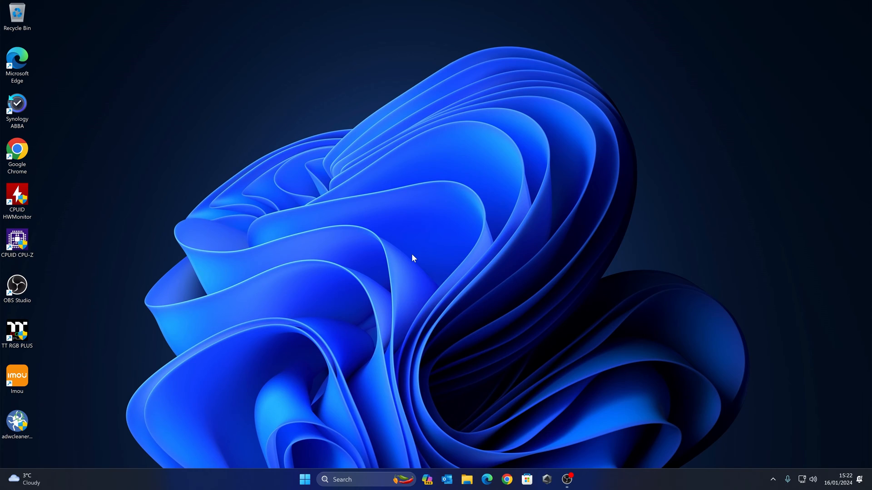
pyautogui.moveTo(470, 303)
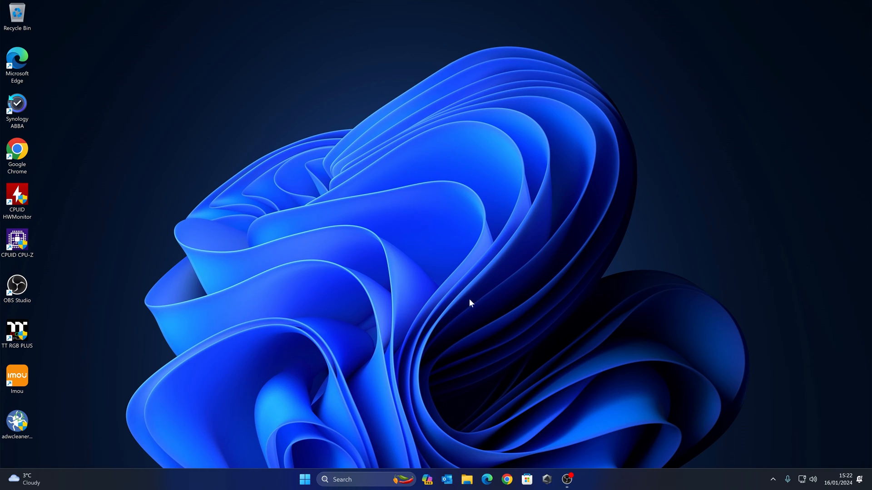
pyautogui.moveTo(463, 307)
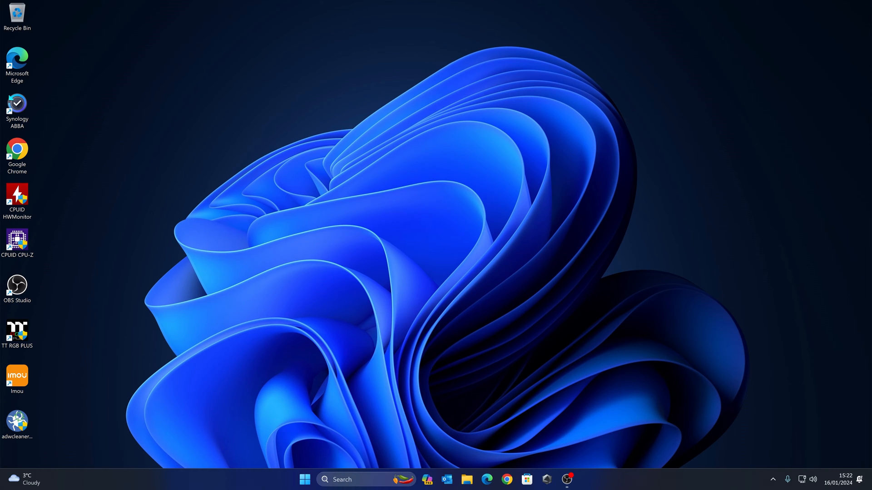
# Find Control Panel from the taskbar search and open it
pyautogui.click(305, 480)
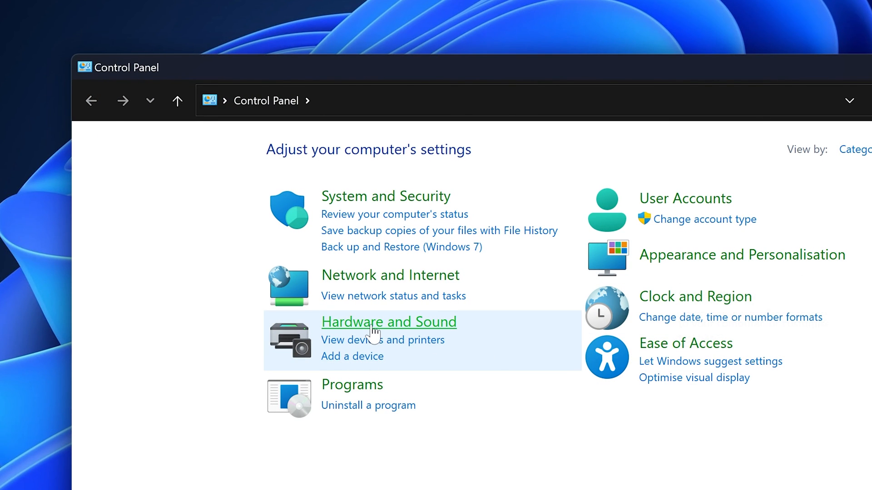
pyautogui.moveTo(388, 322)
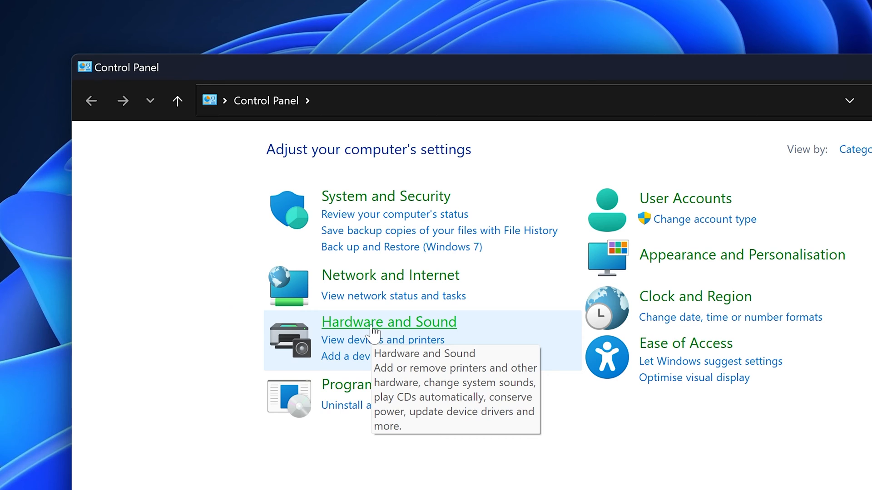
# Open Hardware and Sound, then Manage audio devices to list playback devices
pyautogui.click(388, 322)
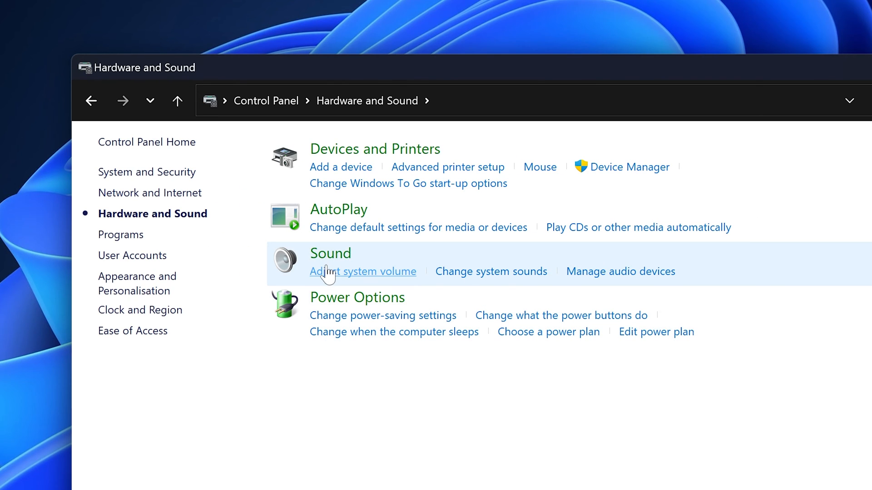
pyautogui.moveTo(620, 271)
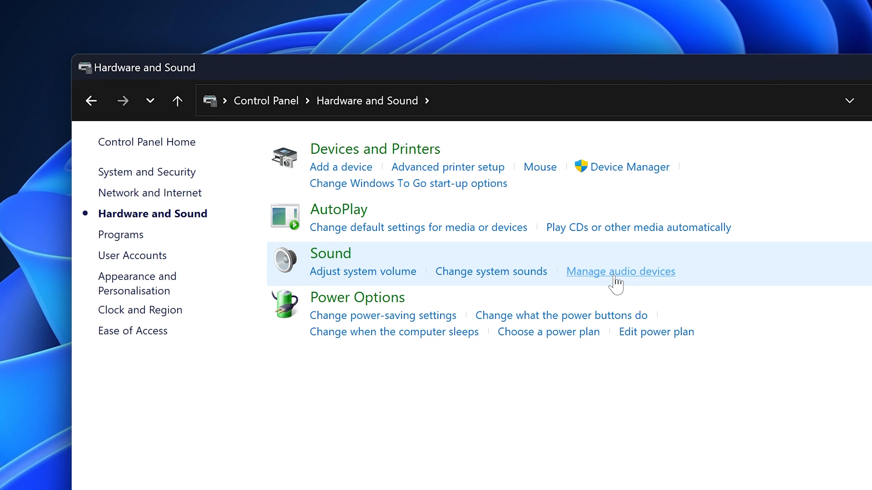
pyautogui.click(619, 271)
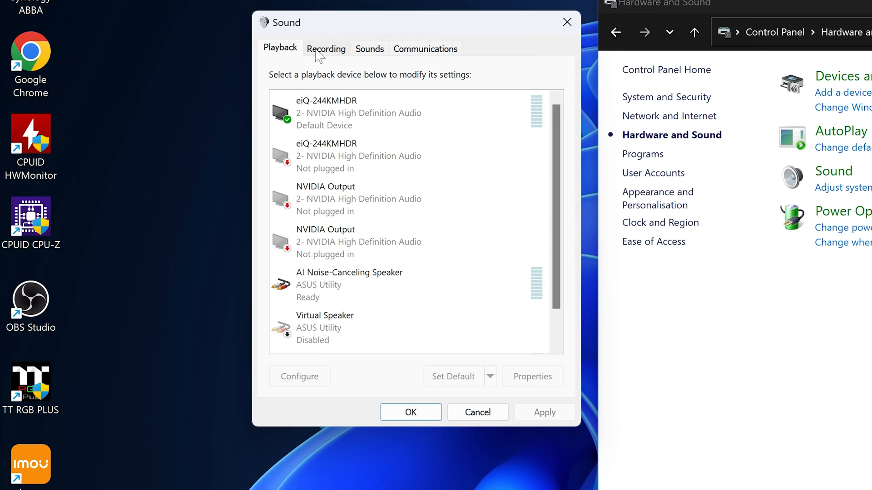
# On the Recording tab, select Mic in at front panel (Pink)
pyautogui.click(326, 48)
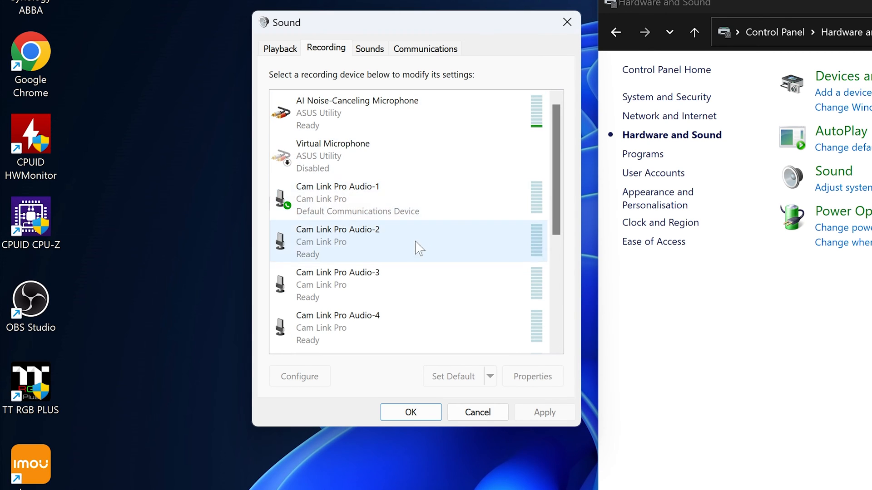
pyautogui.click(358, 112)
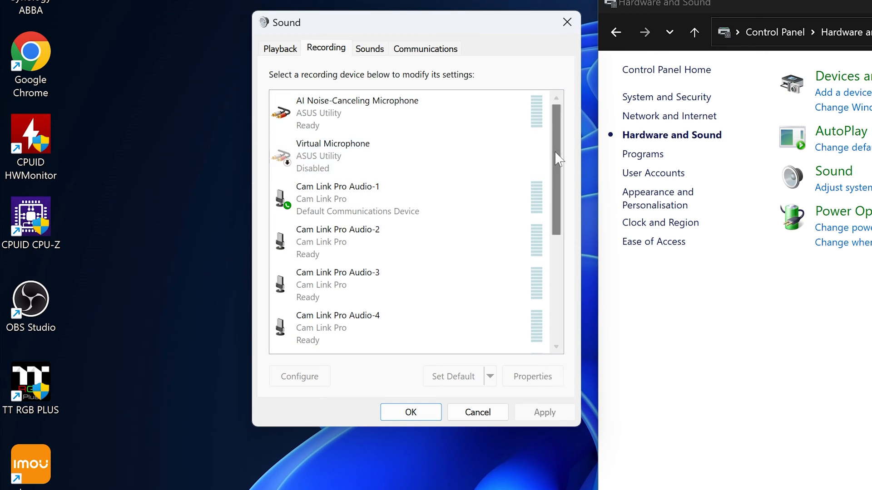
pyautogui.scroll(-3)
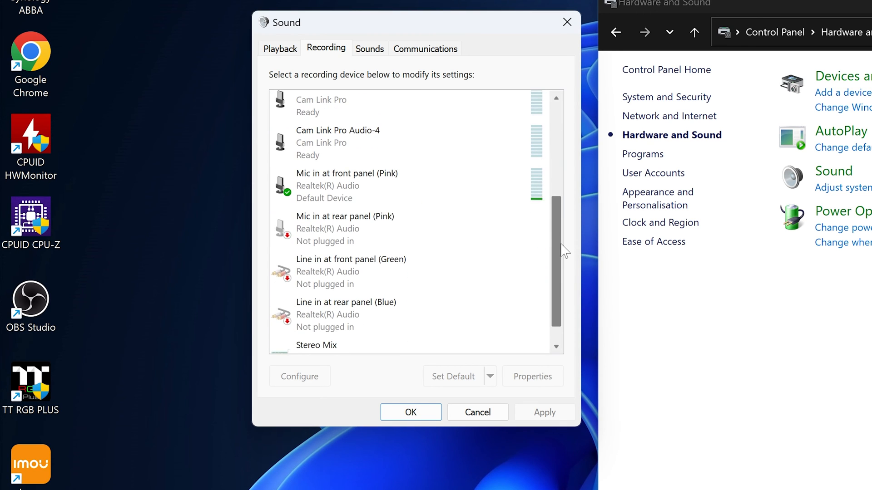
pyautogui.click(347, 185)
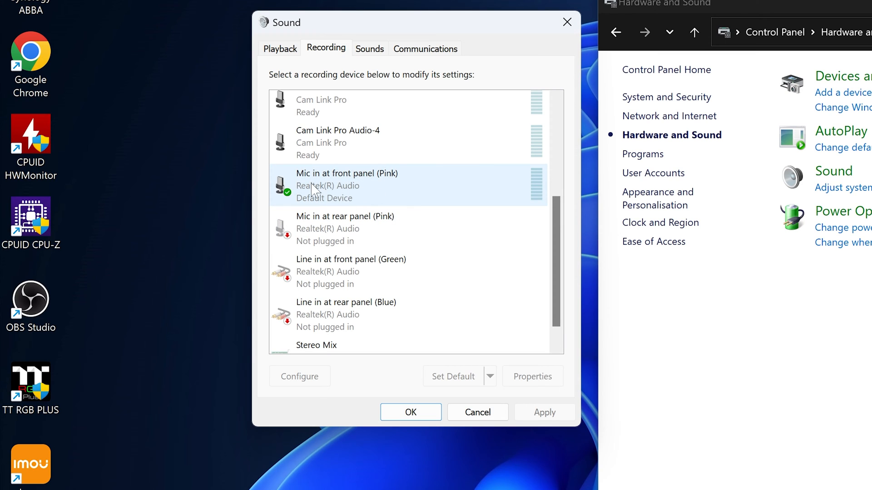
pyautogui.moveTo(310, 192)
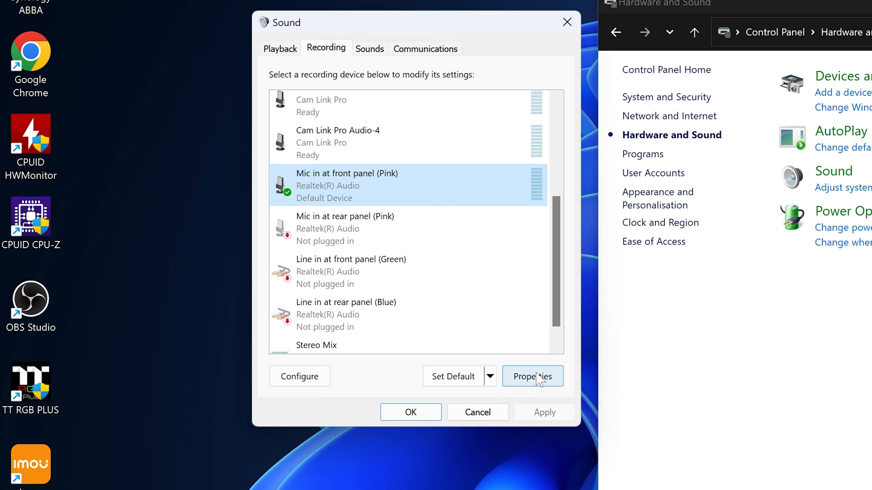
# Set the front-panel mic's Microphone Boost to 0.0 dB in Properties > Levels
pyautogui.click(532, 376)
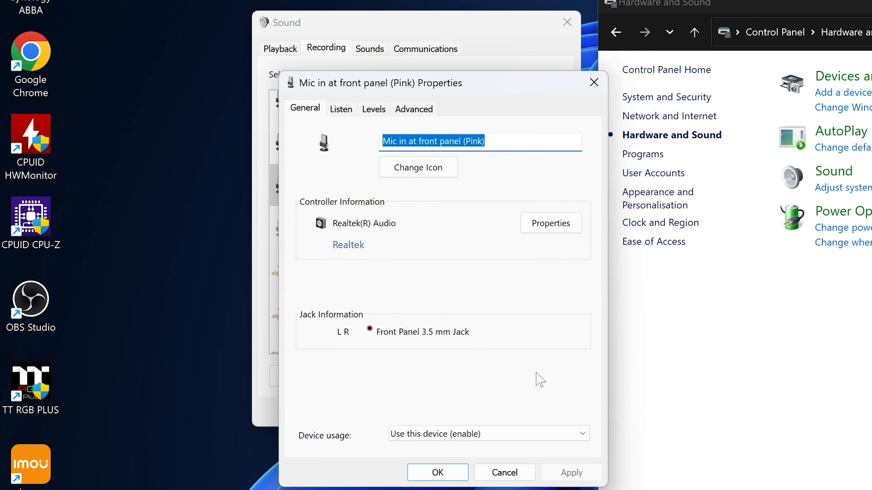
pyautogui.moveTo(371, 115)
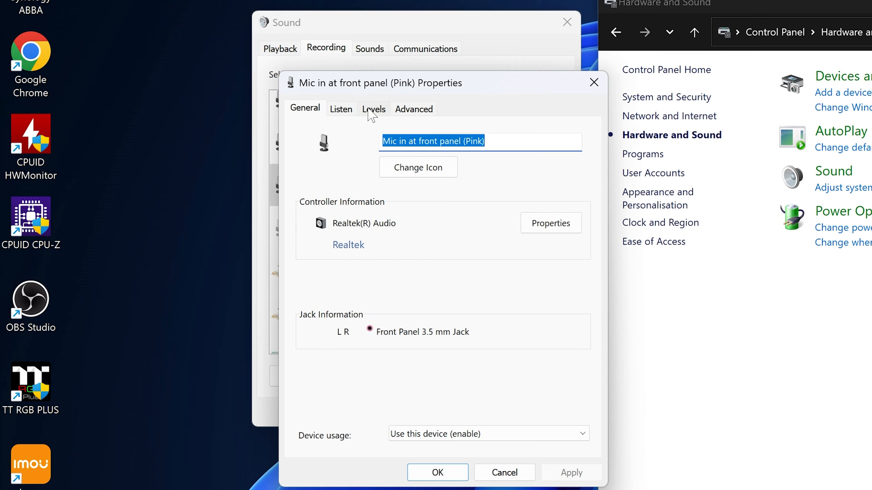
pyautogui.click(373, 109)
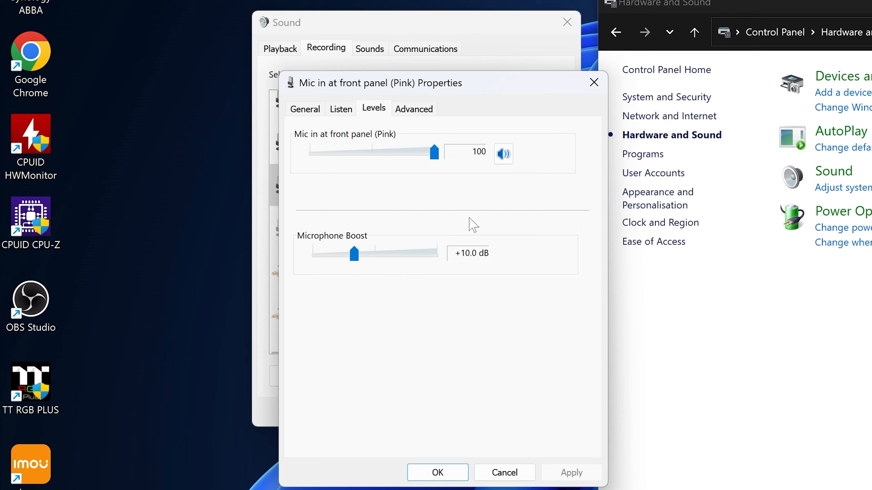
pyautogui.moveTo(364, 151)
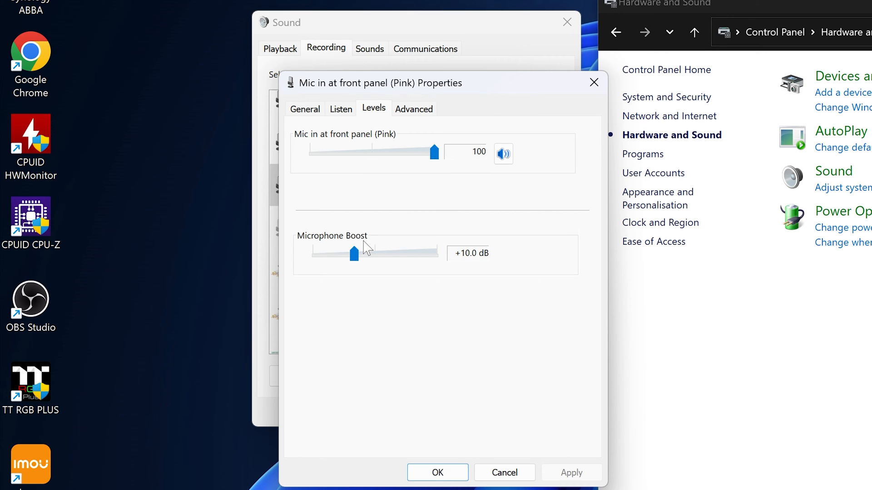
pyautogui.moveTo(406, 263)
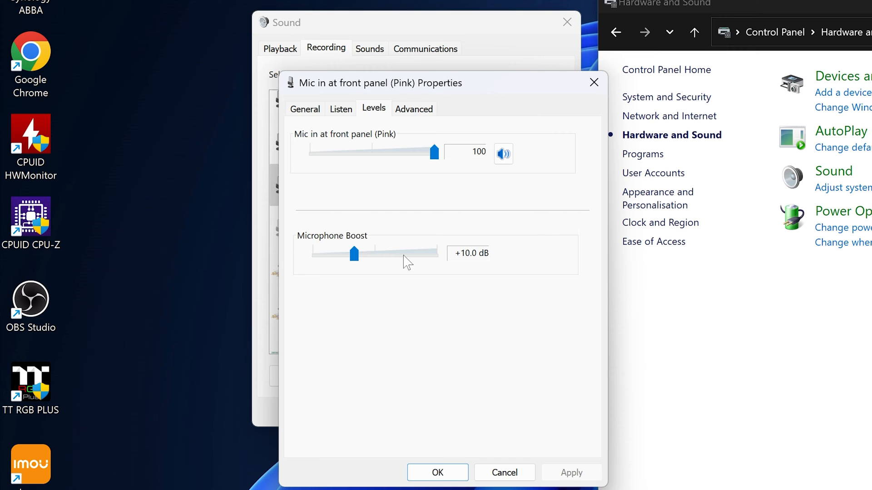
pyautogui.moveTo(354, 254); pyautogui.dragTo(396, 254)
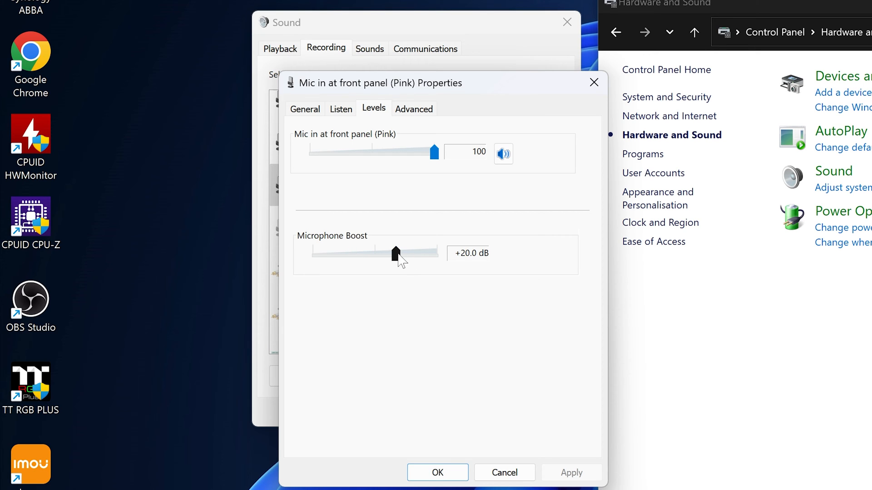
pyautogui.moveTo(394, 252); pyautogui.dragTo(436, 253)
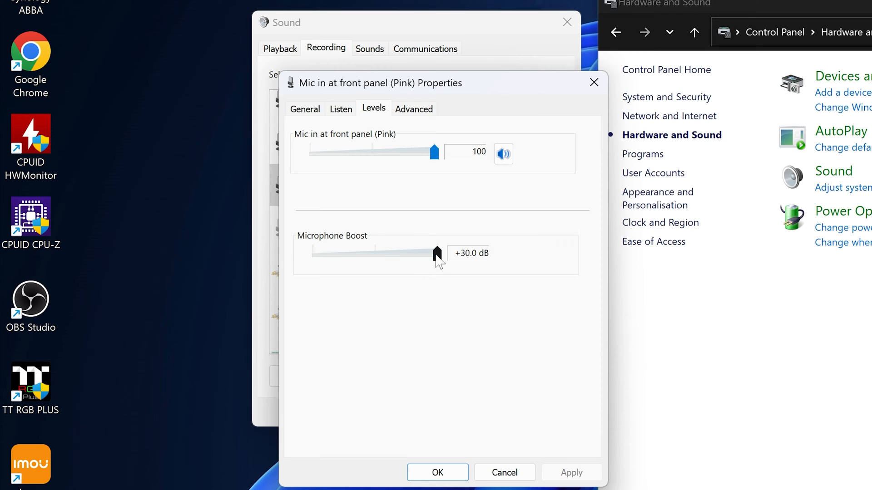
pyautogui.moveTo(437, 254); pyautogui.dragTo(395, 254)
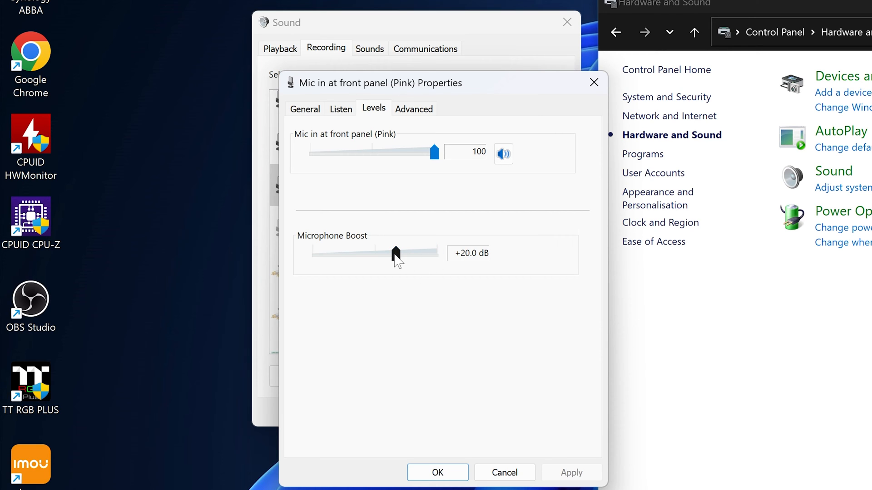
pyautogui.moveTo(396, 253); pyautogui.dragTo(312, 254)
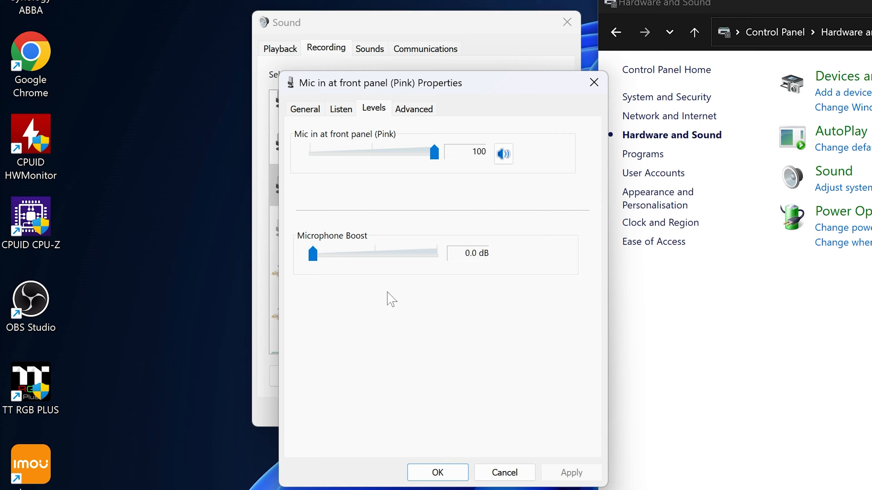
pyautogui.moveTo(311, 265)
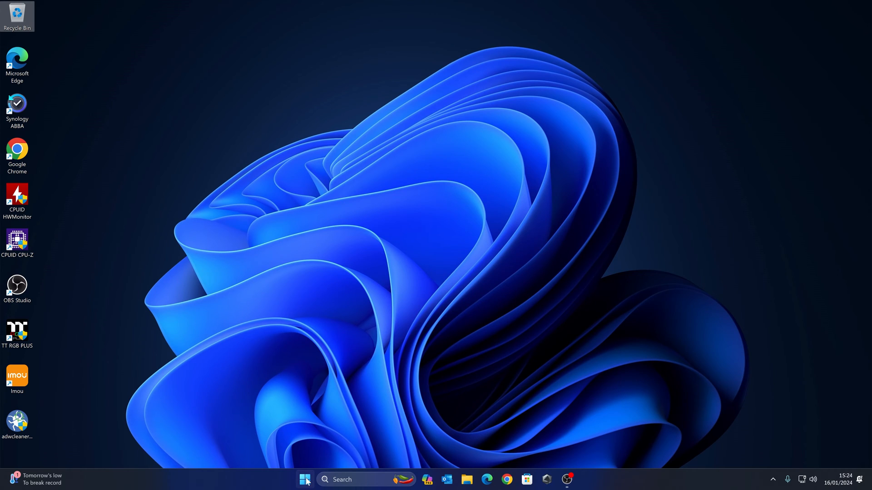
# Open Windows Settings at System > Sound and scroll to the Input devices
pyautogui.click(304, 480)
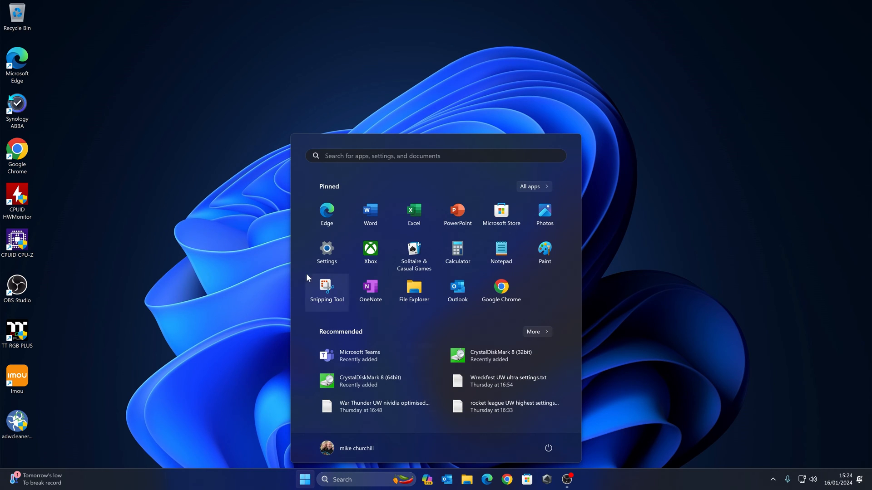
pyautogui.click(326, 250)
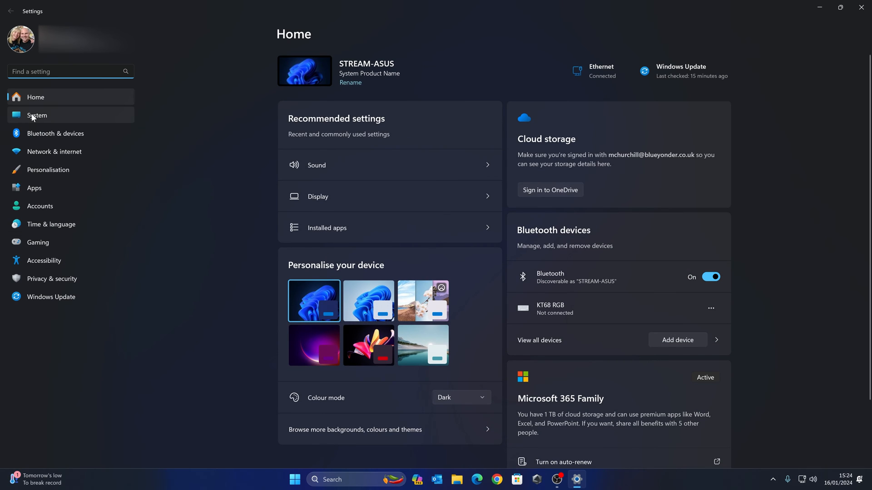
pyautogui.click(37, 115)
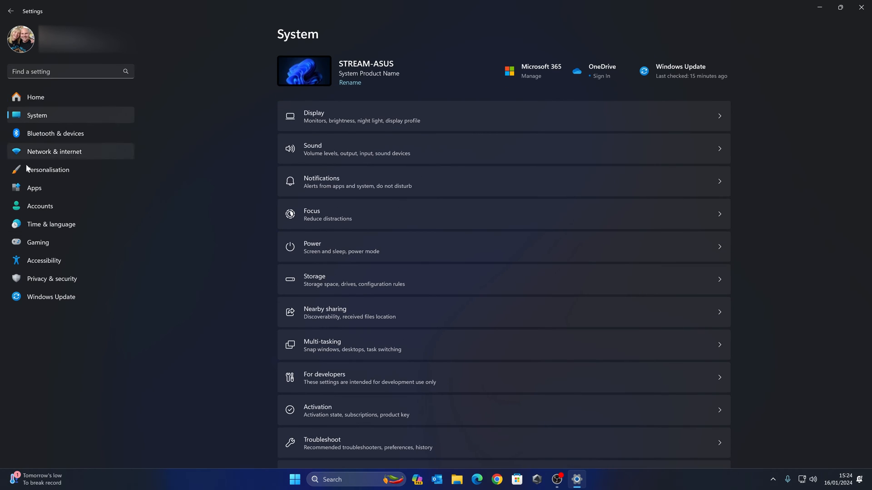
pyautogui.moveTo(336, 156)
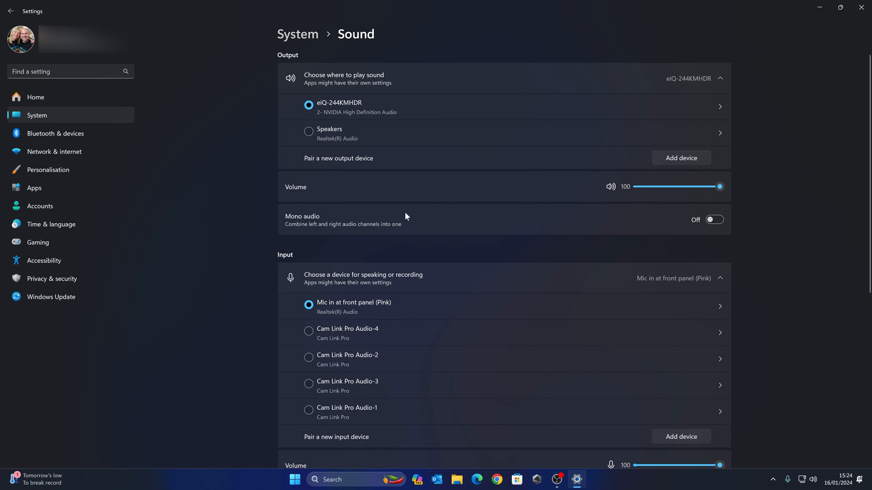
pyautogui.scroll(-3)
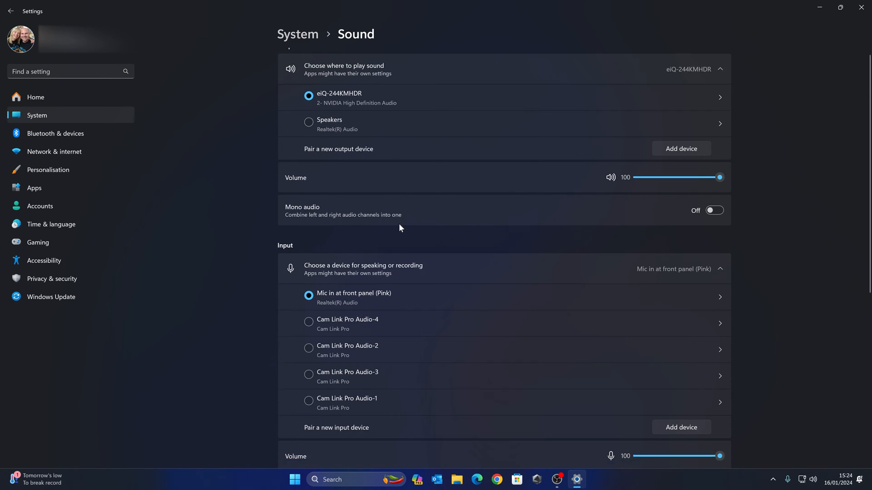
pyautogui.scroll(-3)
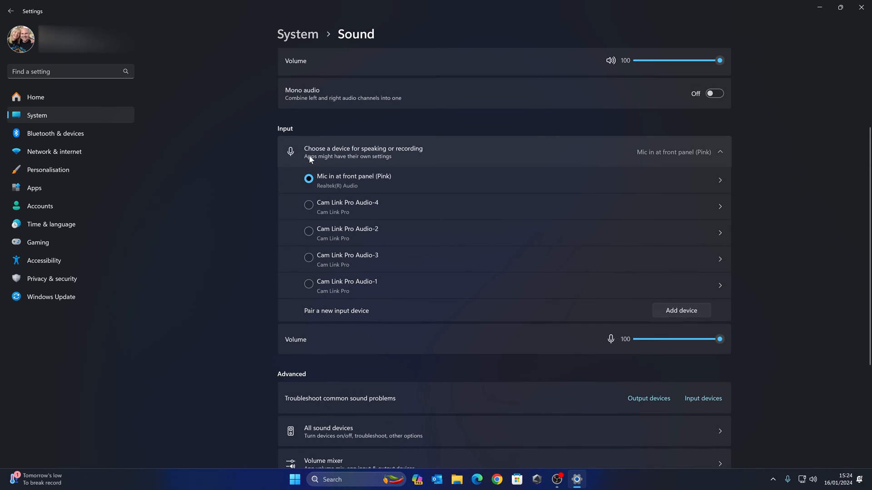
pyautogui.moveTo(340, 185)
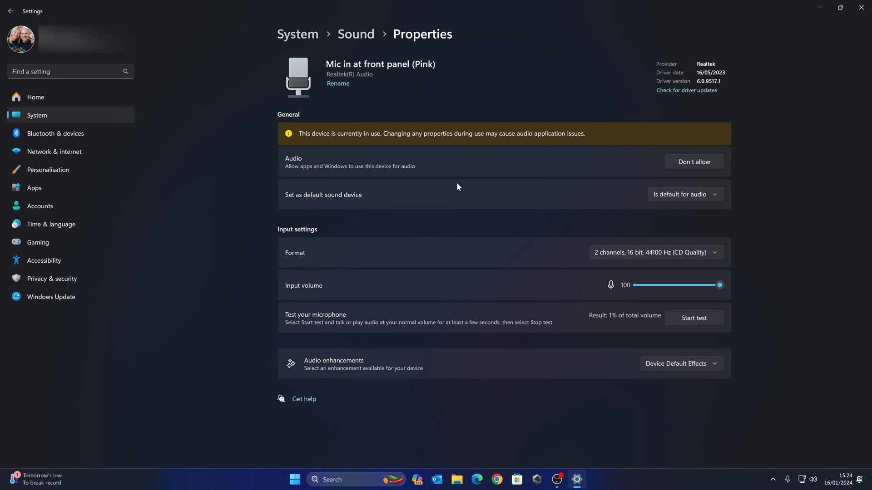
pyautogui.moveTo(378, 141)
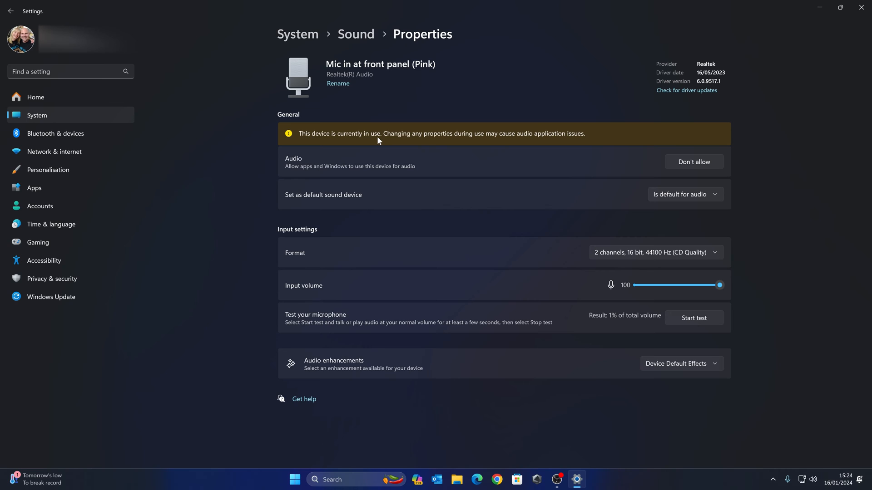
pyautogui.moveTo(475, 301)
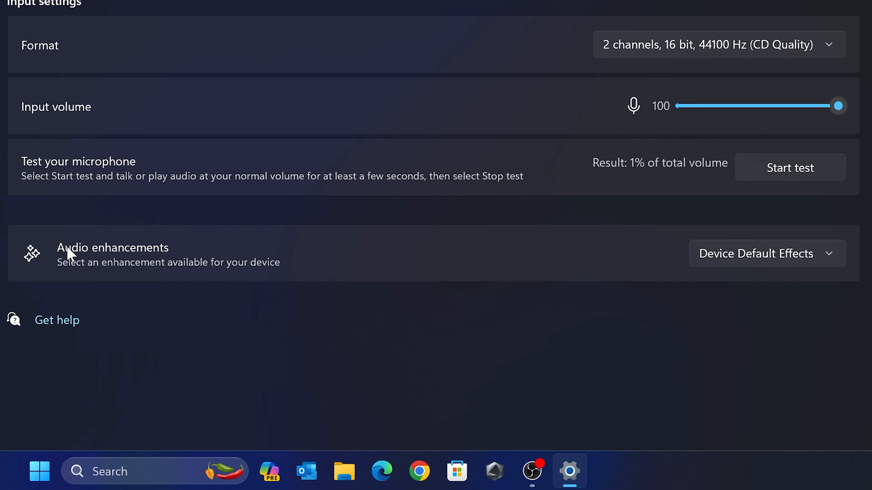
pyautogui.moveTo(461, 272)
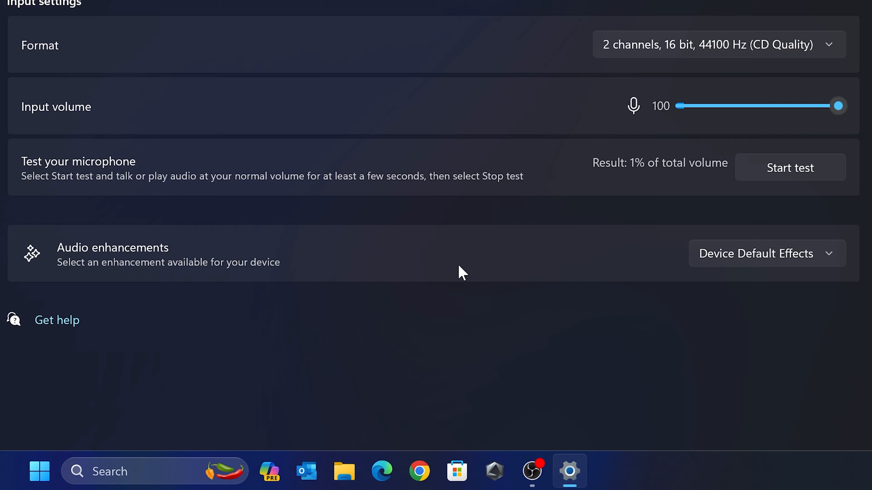
pyautogui.moveTo(488, 272)
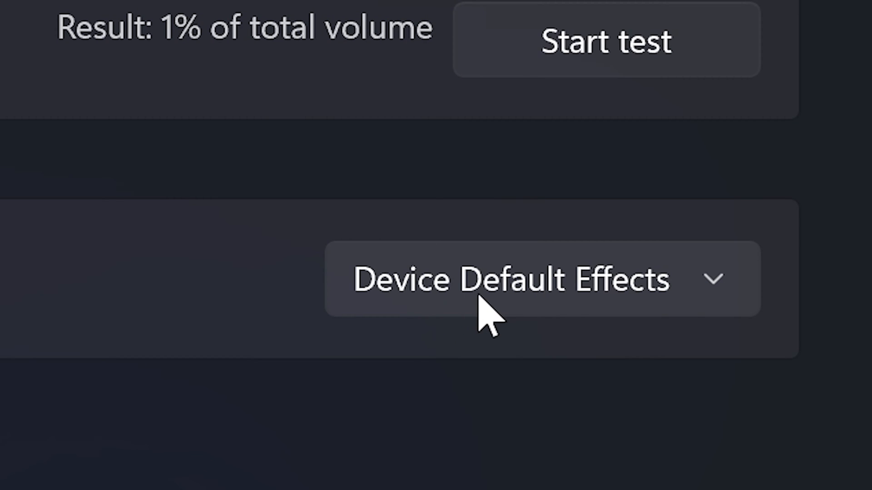
# Set Audio enhancements to Off for the front-panel pink mic
pyautogui.click(509, 278)
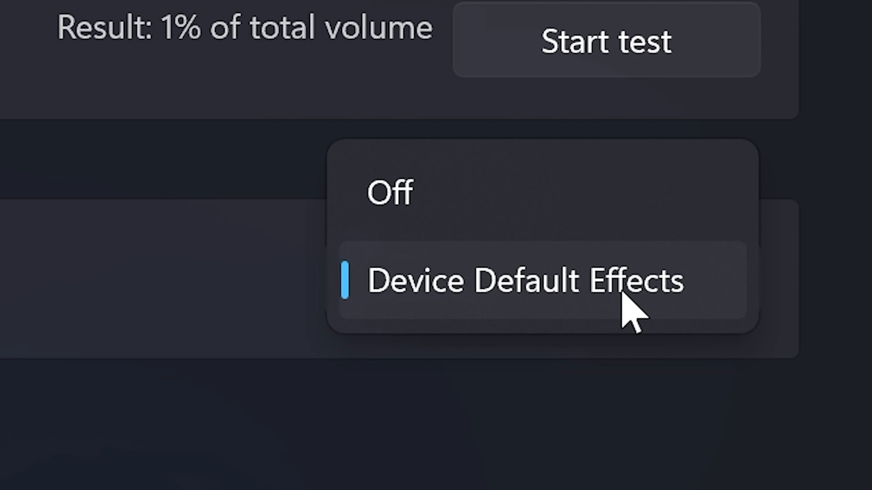
pyautogui.moveTo(393, 206)
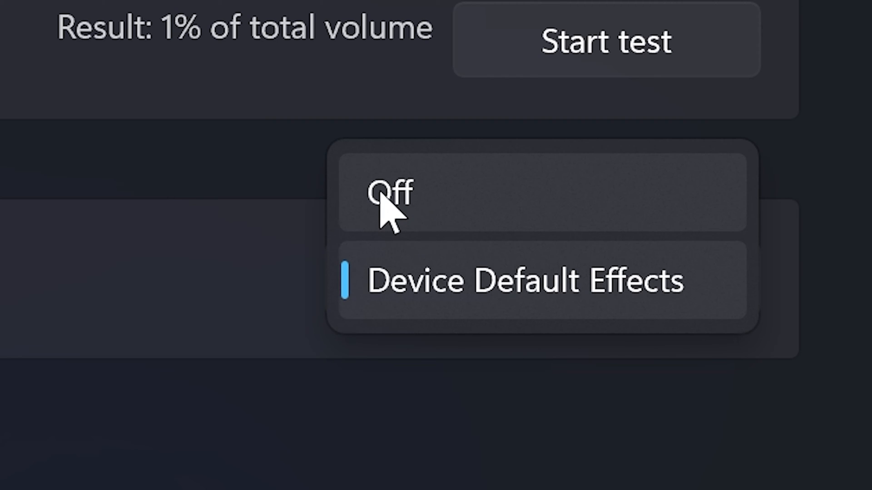
pyautogui.click(389, 194)
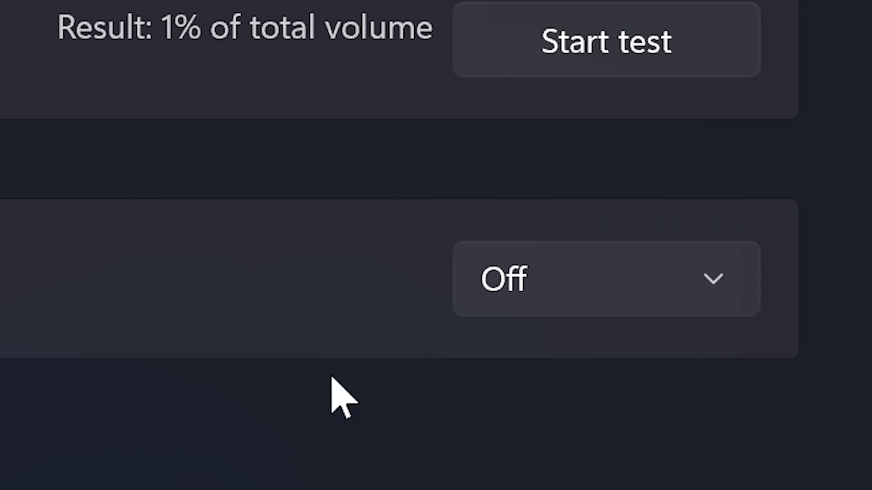
pyautogui.moveTo(106, 155)
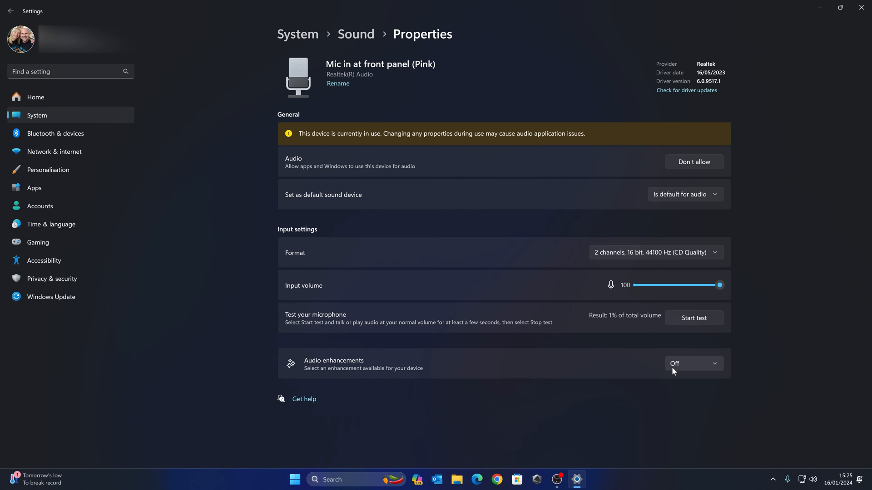
pyautogui.moveTo(578, 366)
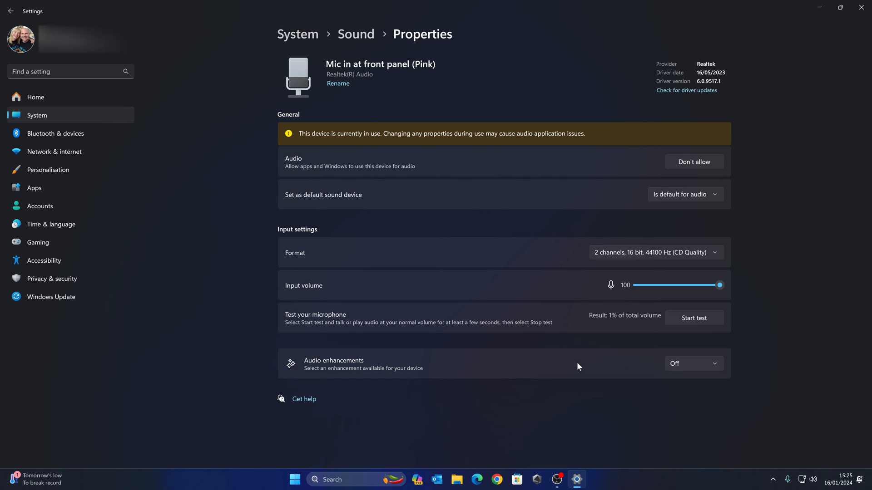
pyautogui.moveTo(575, 368)
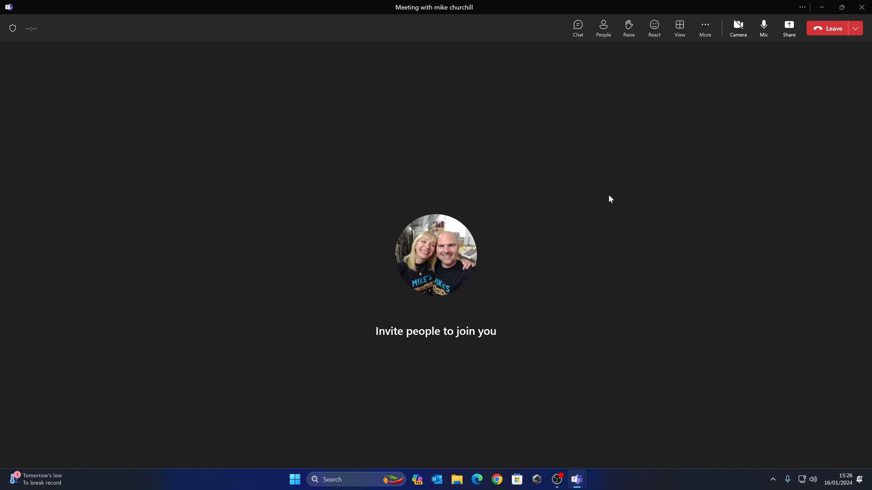
pyautogui.moveTo(100, 100)
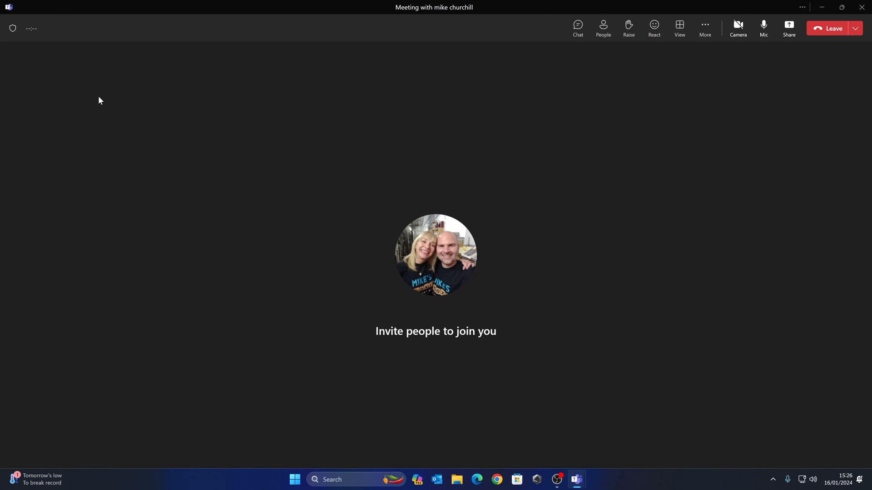
pyautogui.moveTo(773, 65)
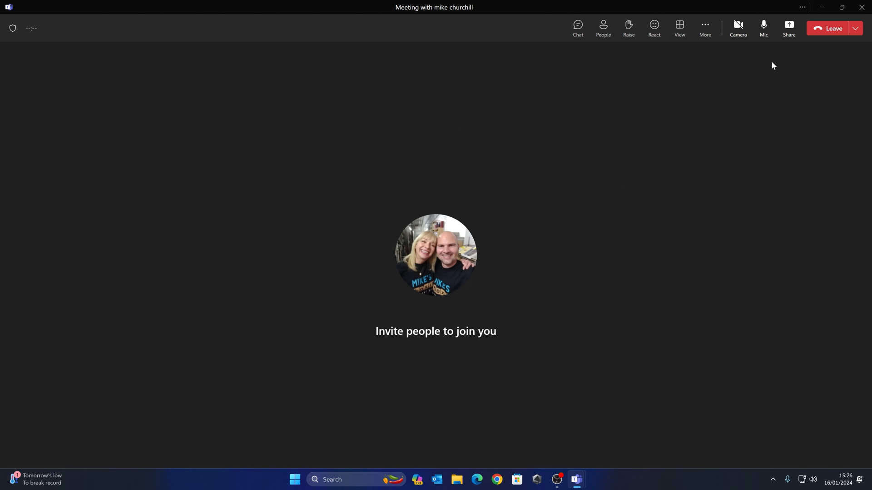
pyautogui.moveTo(800, 64)
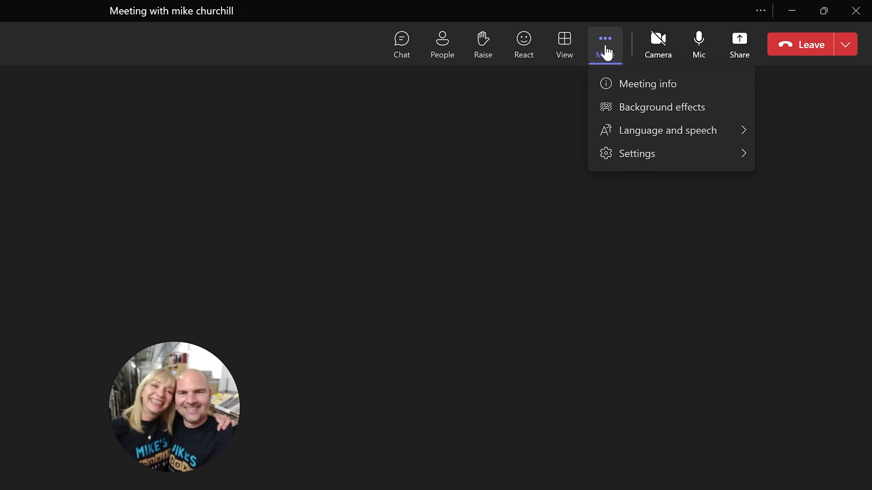
pyautogui.moveTo(657, 39)
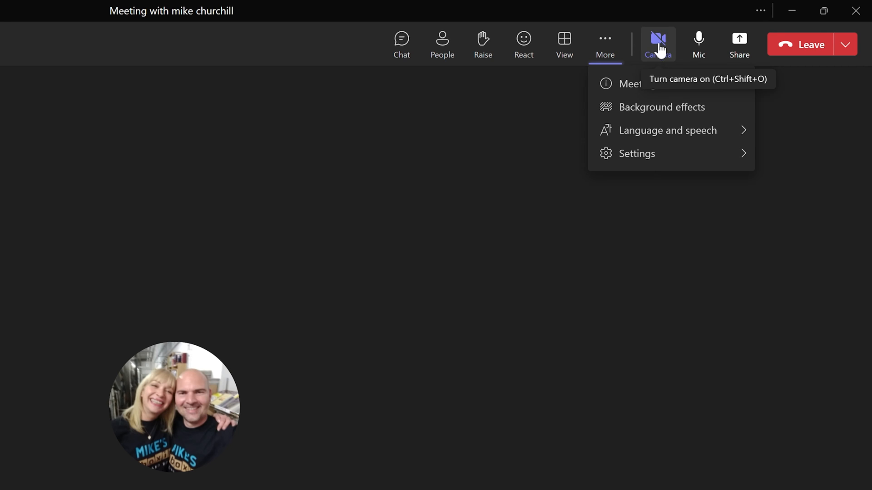
pyautogui.moveTo(698, 42)
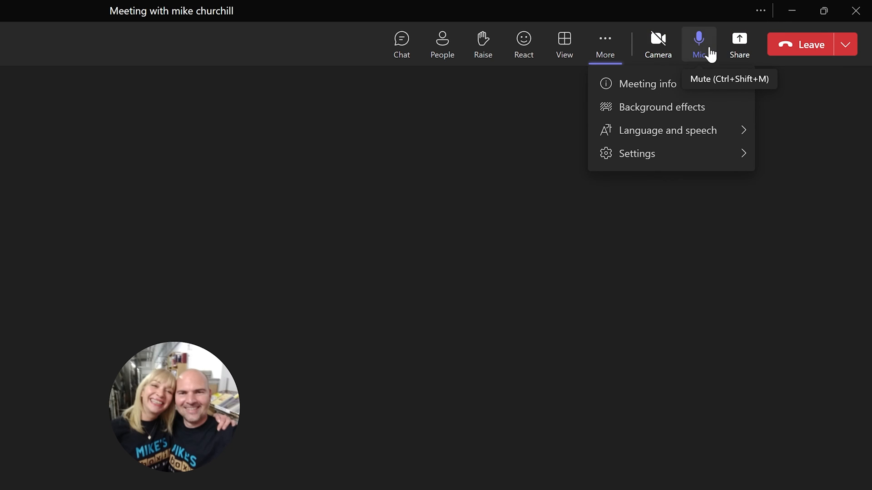
pyautogui.moveTo(698, 45)
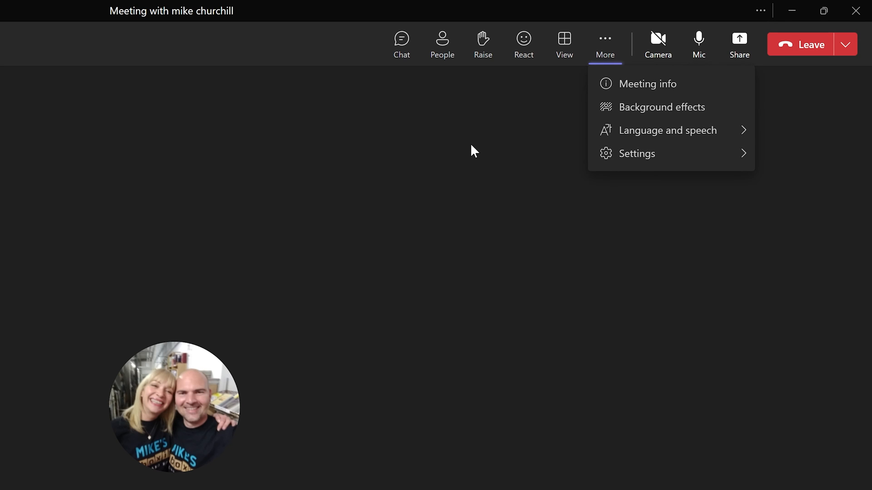
pyautogui.moveTo(640, 167)
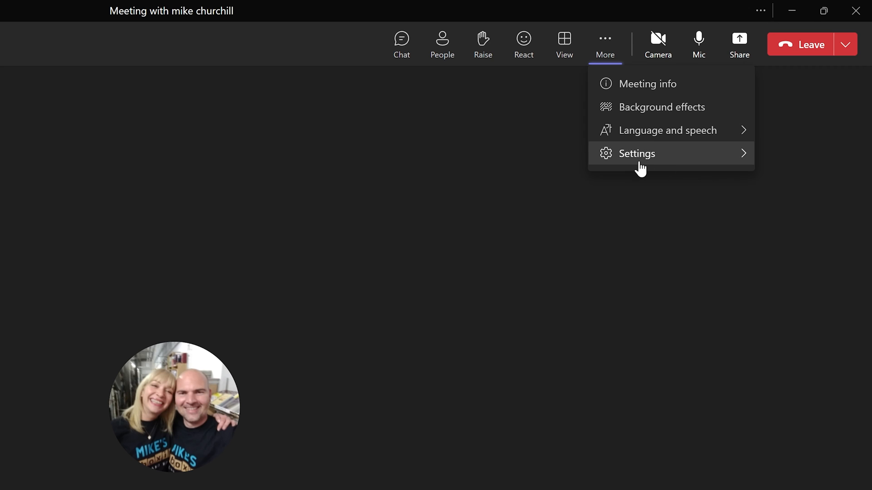
# In Teams Device settings, keep Realtek speakers and choose Mic in at front panel (Pink)
pyautogui.click(636, 153)
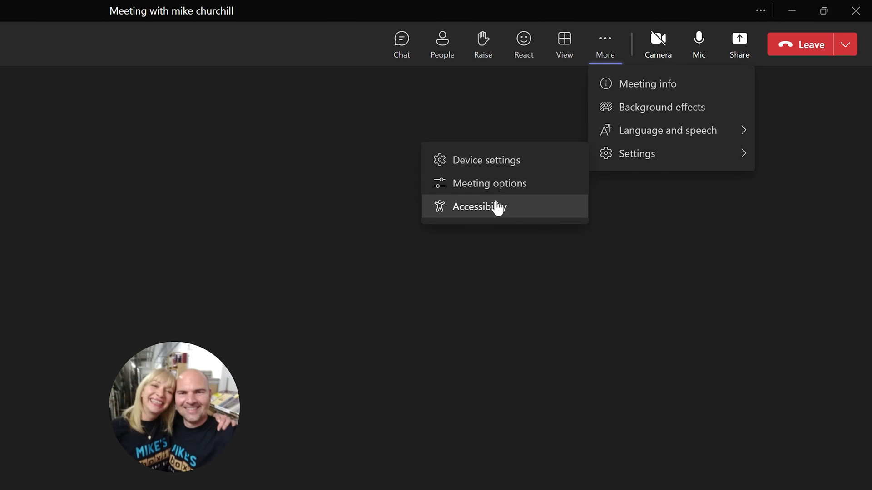
pyautogui.click(486, 160)
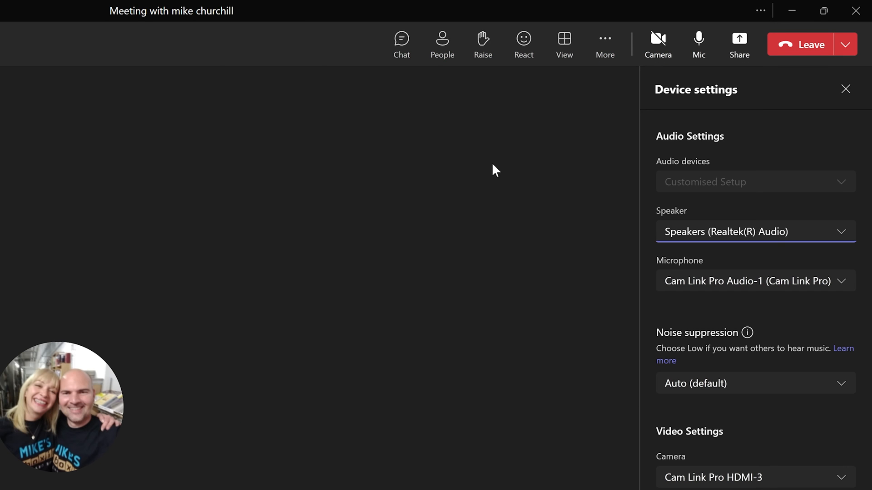
pyautogui.moveTo(735, 260)
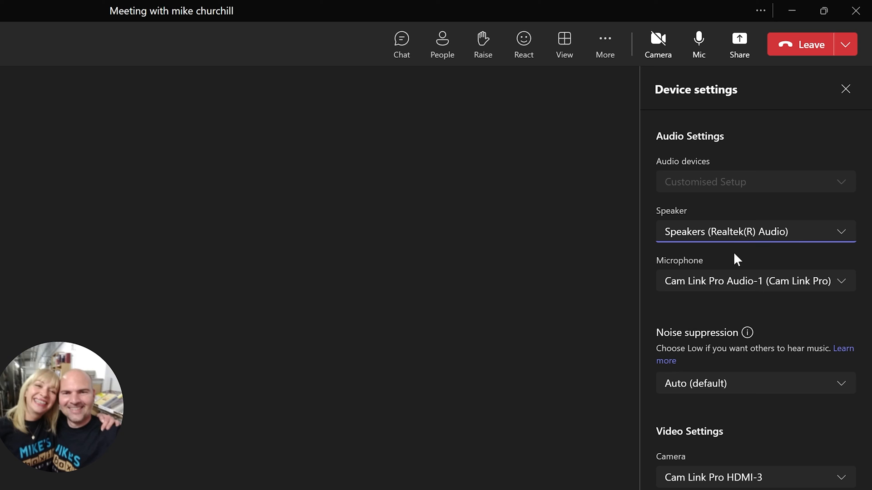
pyautogui.moveTo(666, 234)
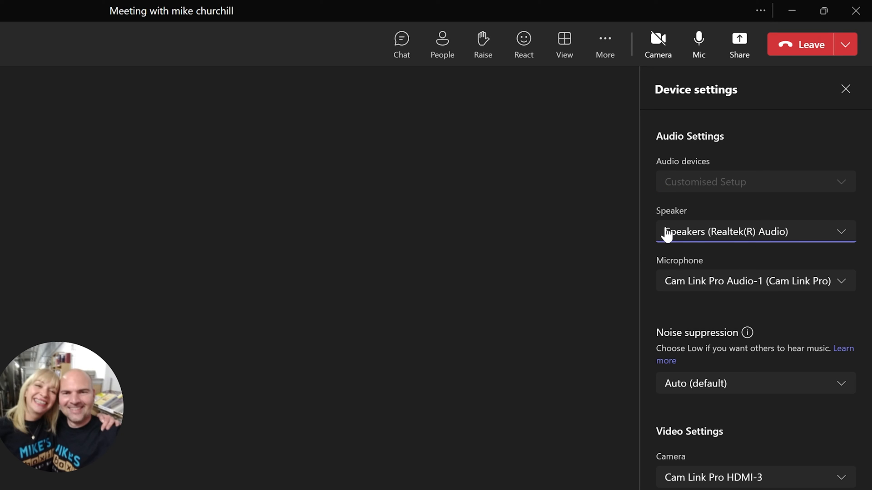
pyautogui.click(754, 231)
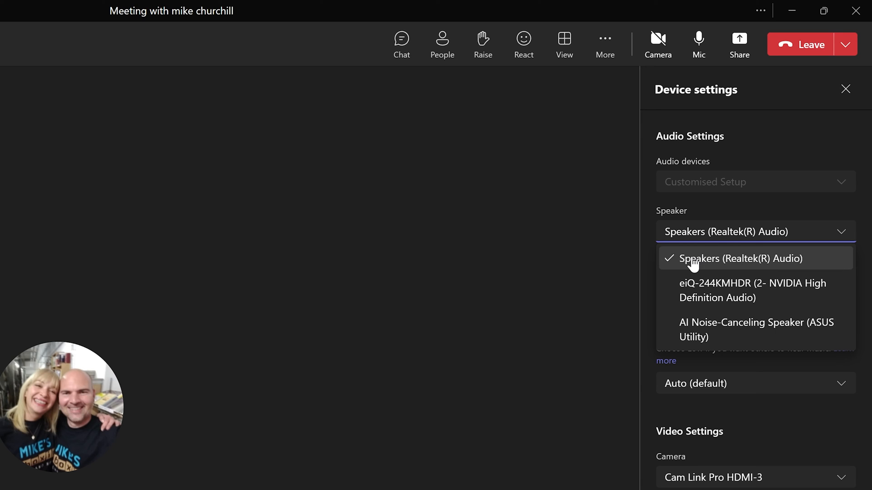
pyautogui.click(740, 258)
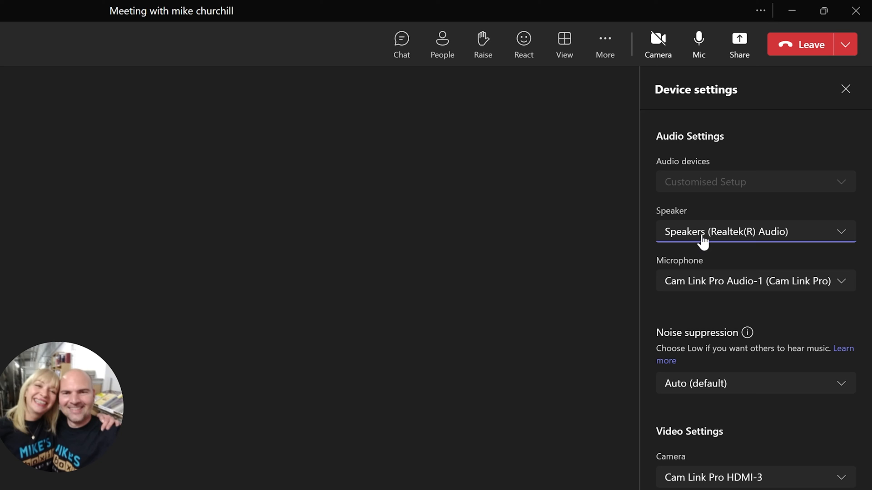
pyautogui.click(753, 281)
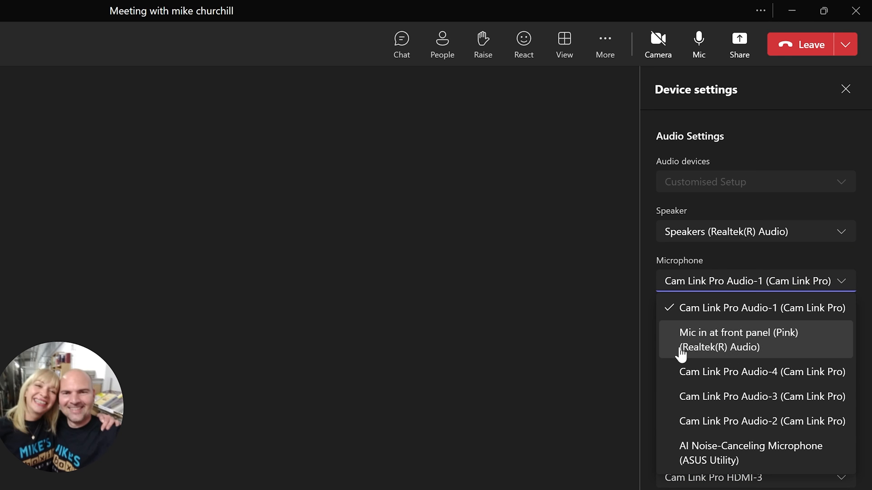
pyautogui.moveTo(768, 344)
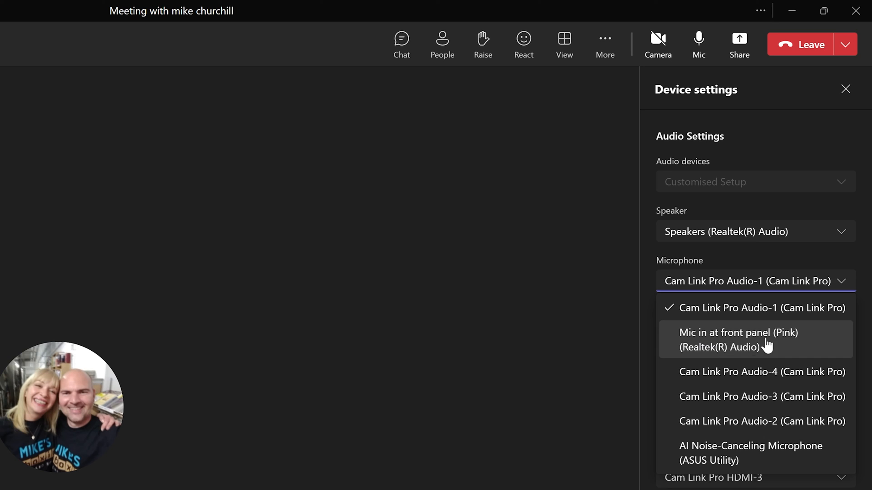
pyautogui.moveTo(731, 352)
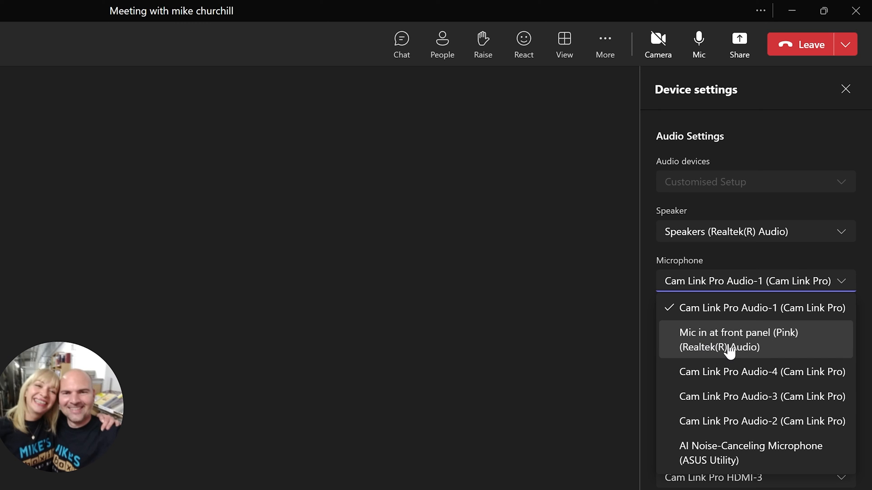
pyautogui.moveTo(699, 460)
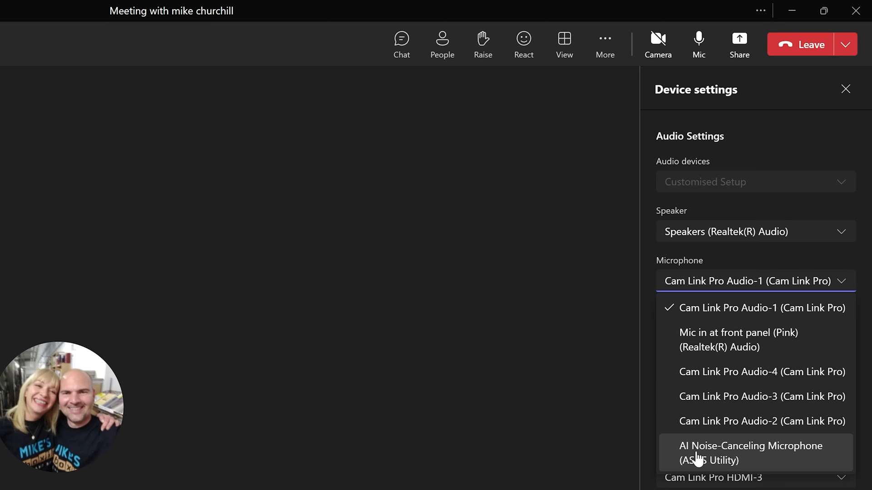
pyautogui.moveTo(802, 463)
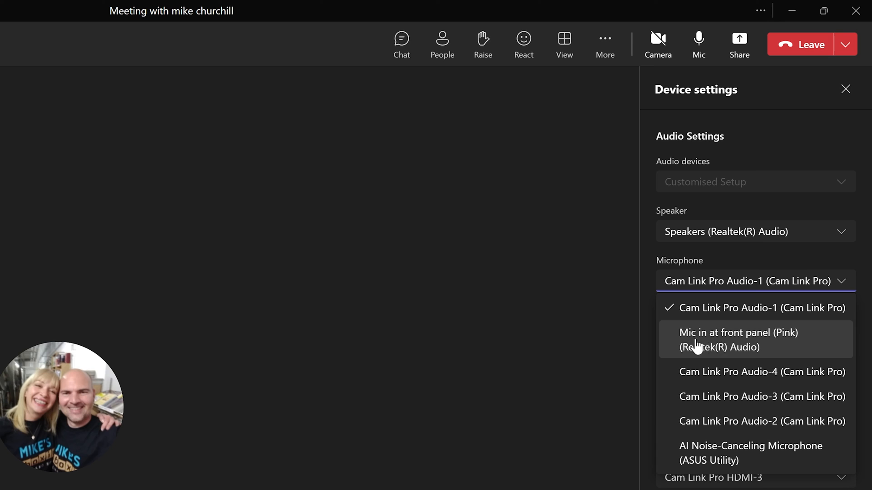
pyautogui.click(738, 339)
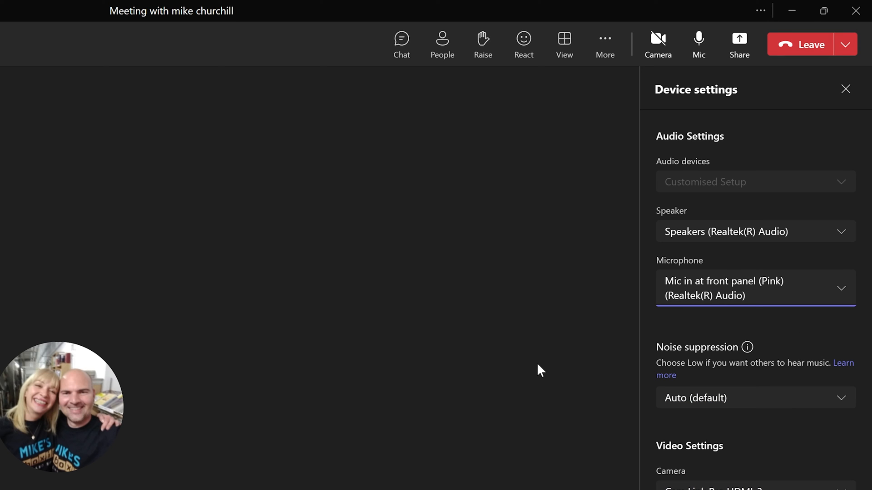
pyautogui.moveTo(512, 293)
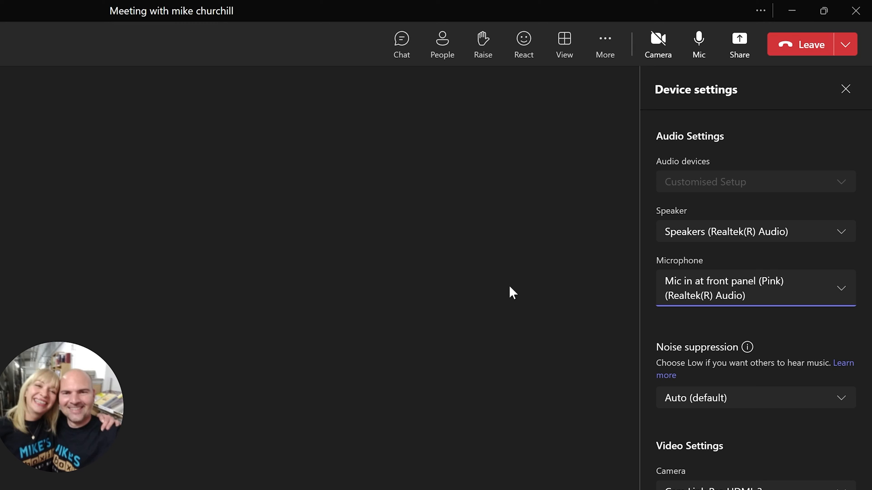
pyautogui.moveTo(572, 378)
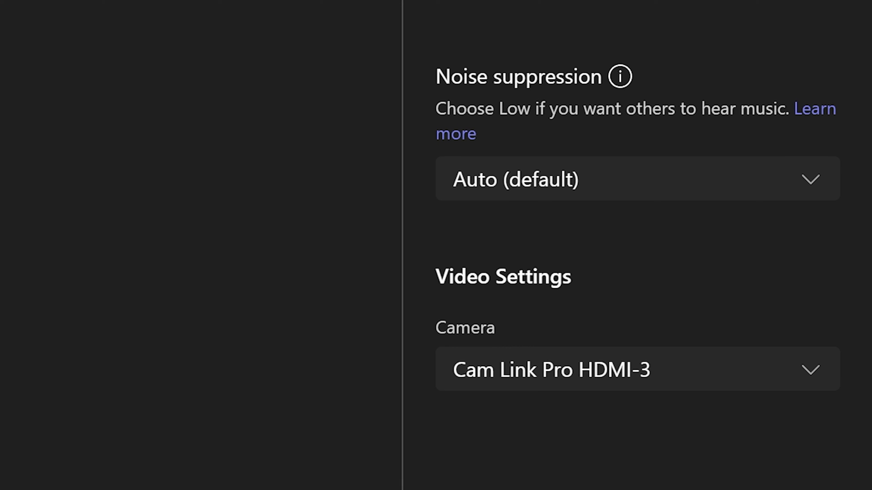
pyautogui.moveTo(474, 200)
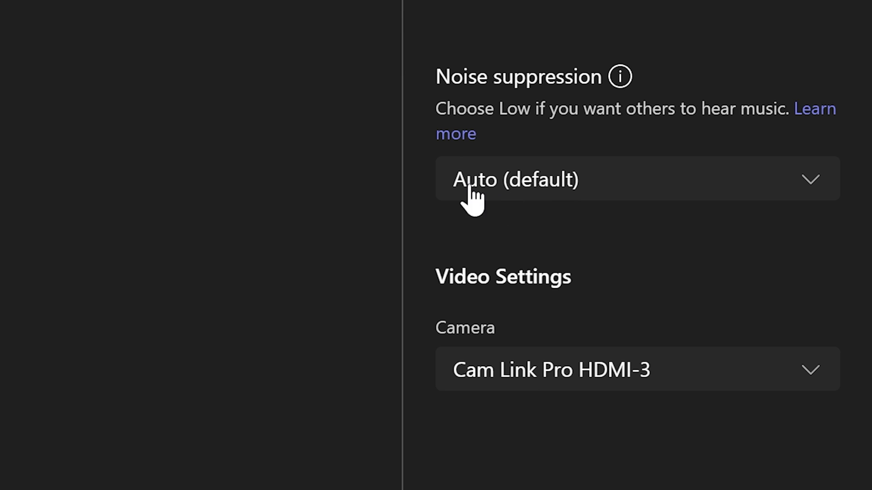
pyautogui.moveTo(809, 197)
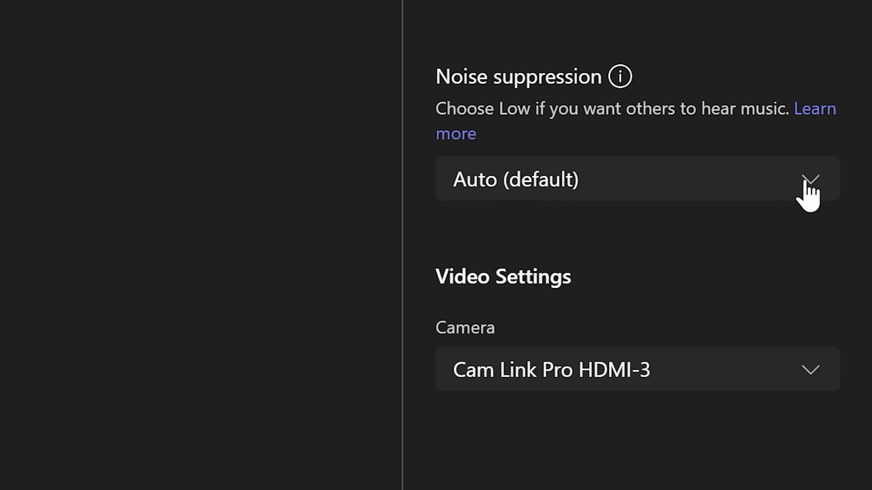
# Expand the Noise suppression dropdown showing Auto (default), High, Low and Off
pyautogui.click(636, 179)
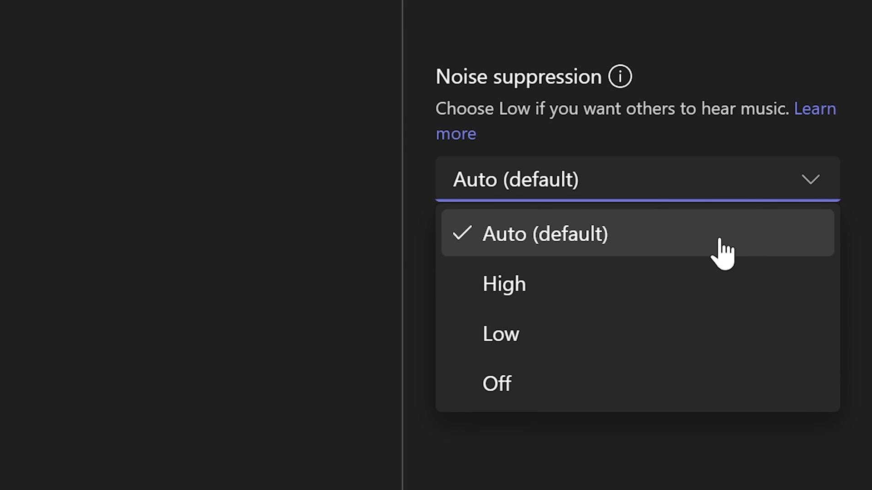
pyautogui.moveTo(625, 303)
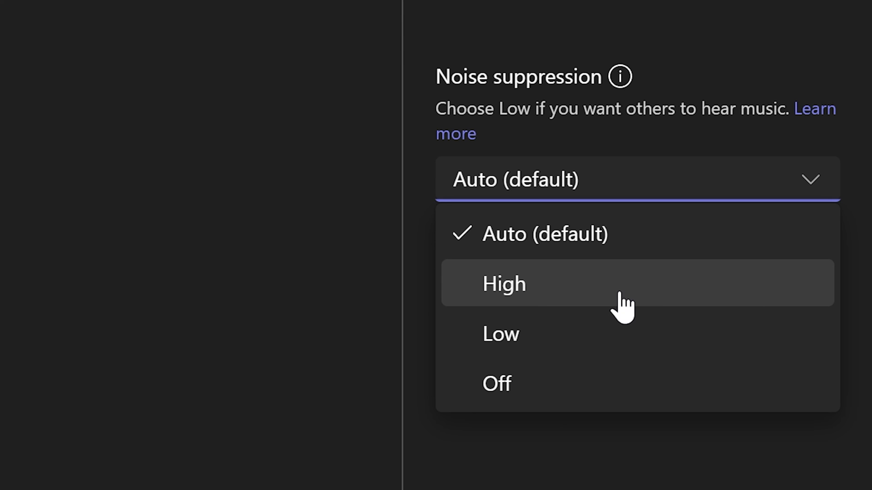
pyautogui.moveTo(566, 309)
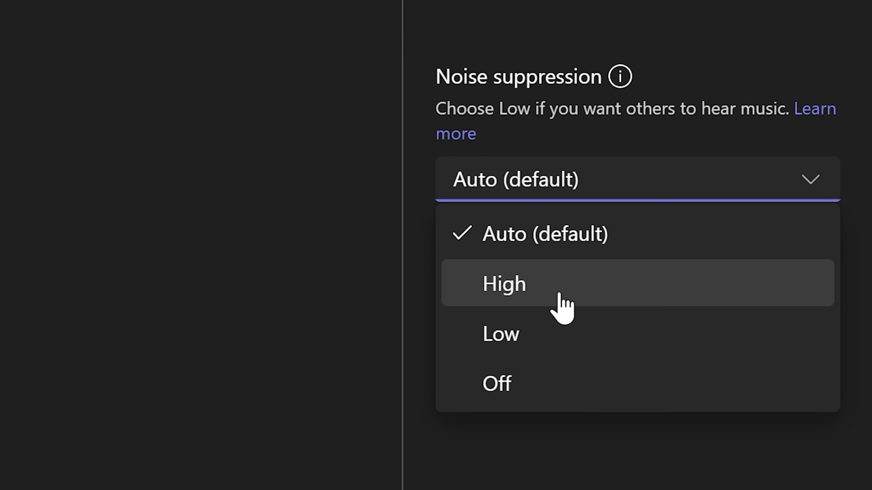
pyautogui.moveTo(552, 383)
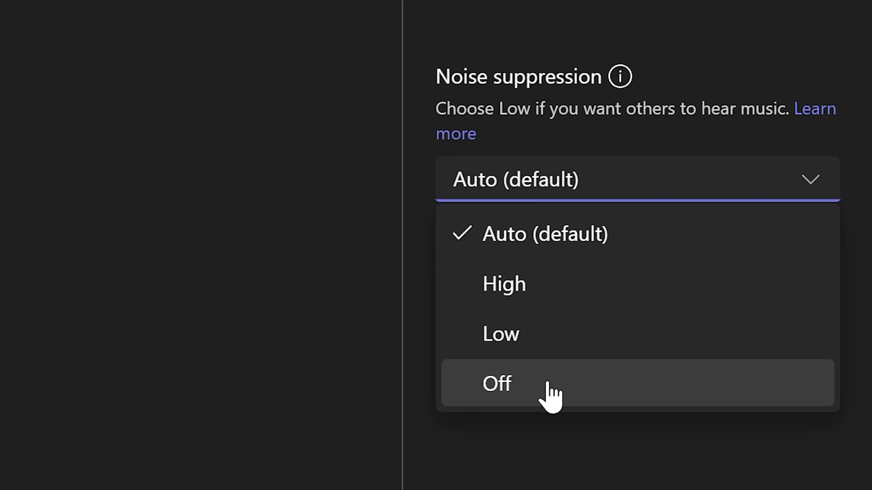
pyautogui.moveTo(539, 394)
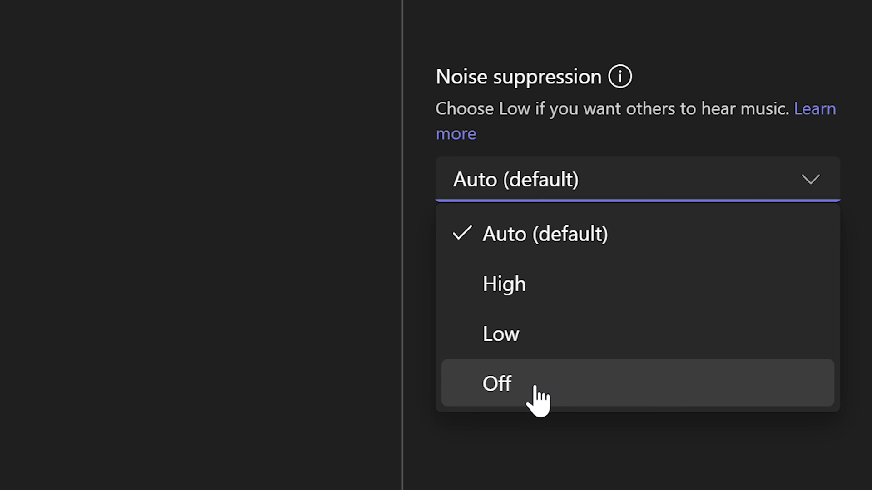
pyautogui.moveTo(695, 316)
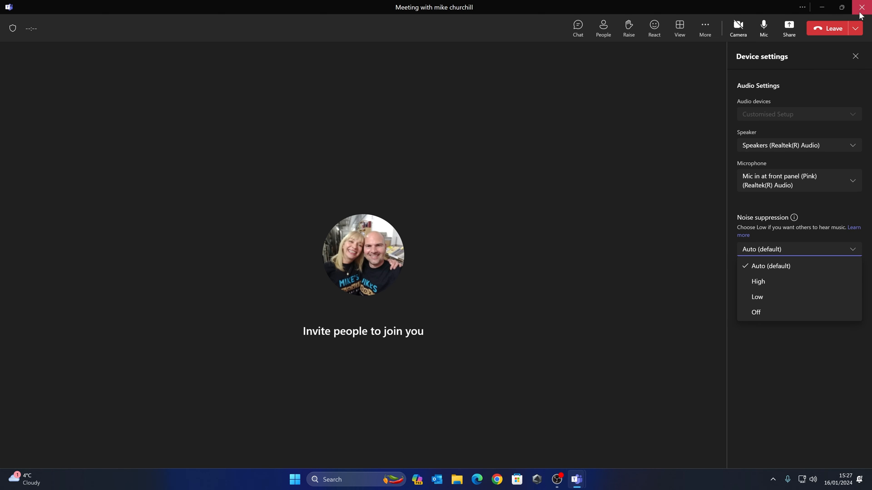
pyautogui.moveTo(459, 242)
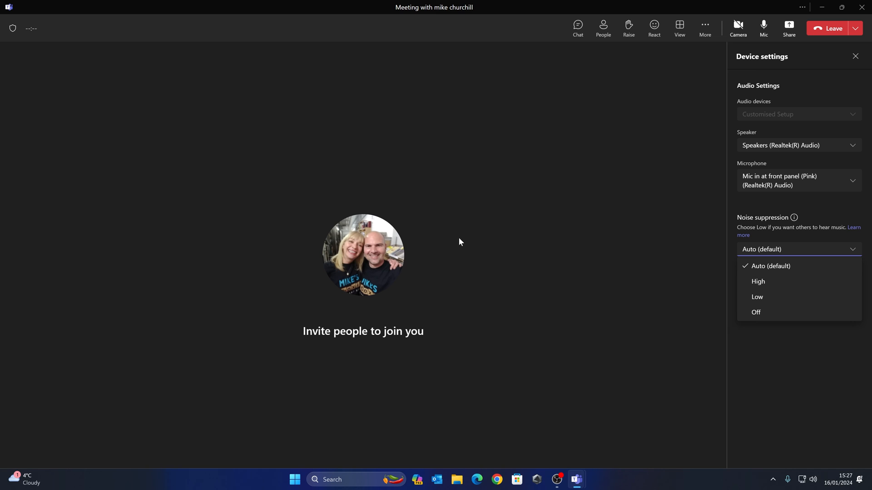
pyautogui.moveTo(570, 256)
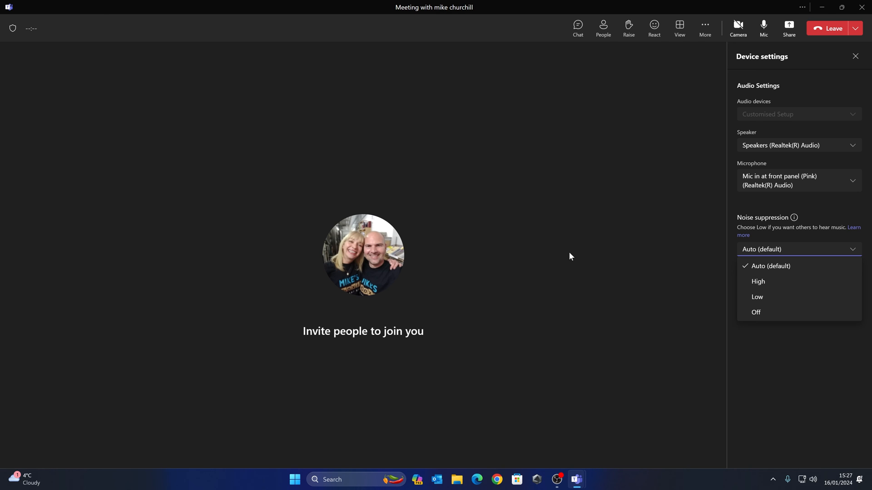